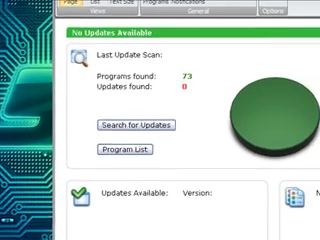
Step: Run the update scan until it reports no additional updates were found
scroll("down", 3)
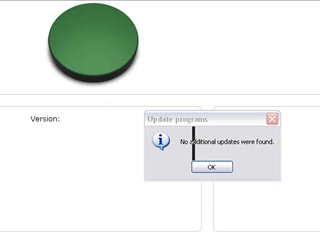
Step: Dismiss the notice and show the Philips SPC1300NC Webcam details in the program list
left_click(212, 168)
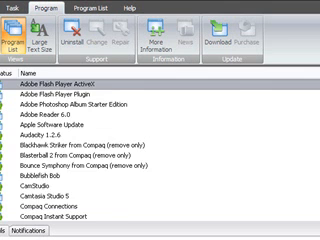
scroll("down", 3)
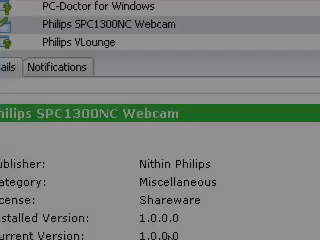
scroll("down", 3)
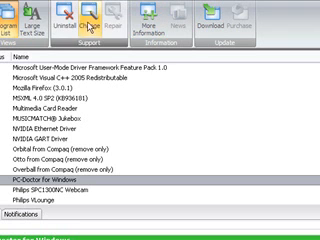
mouse_move(64, 22)
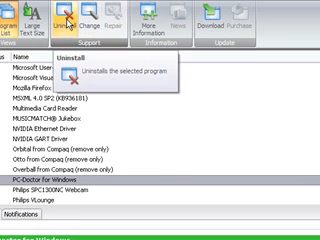